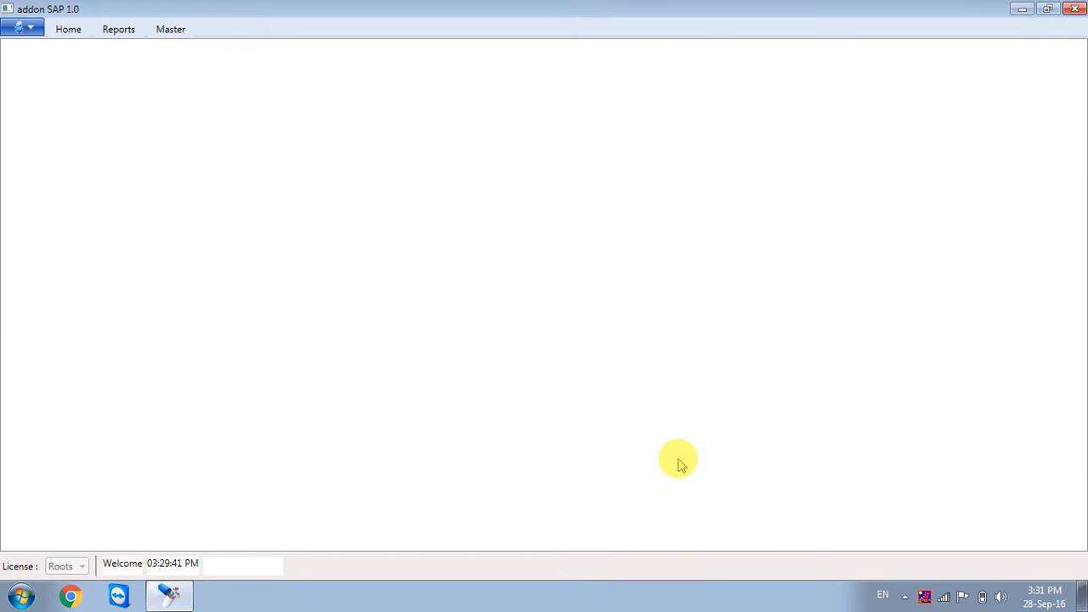
mouse_move(129, 58)
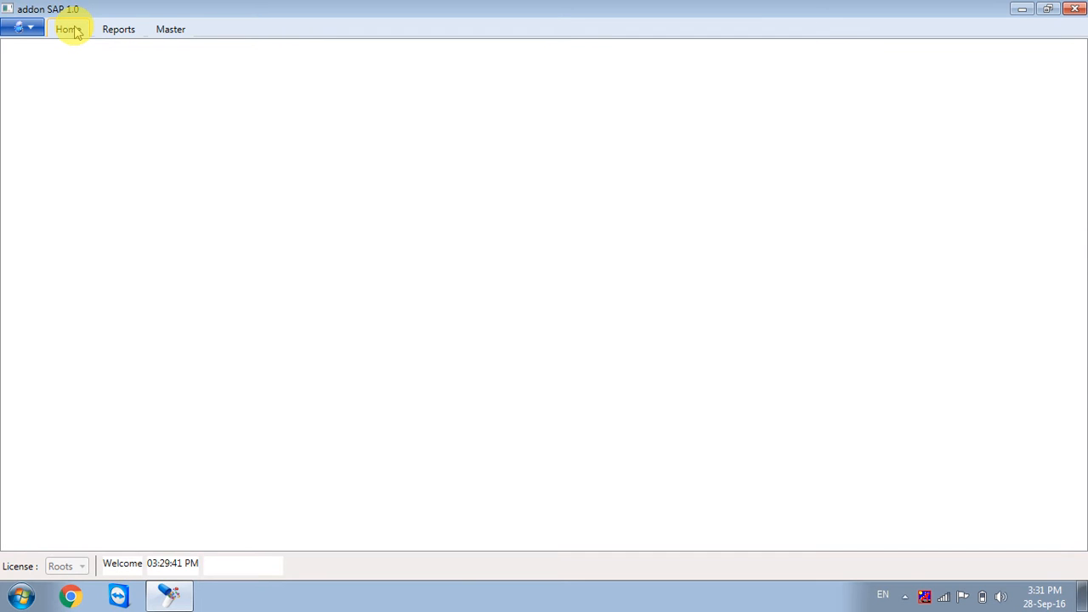
mouse_move(20, 75)
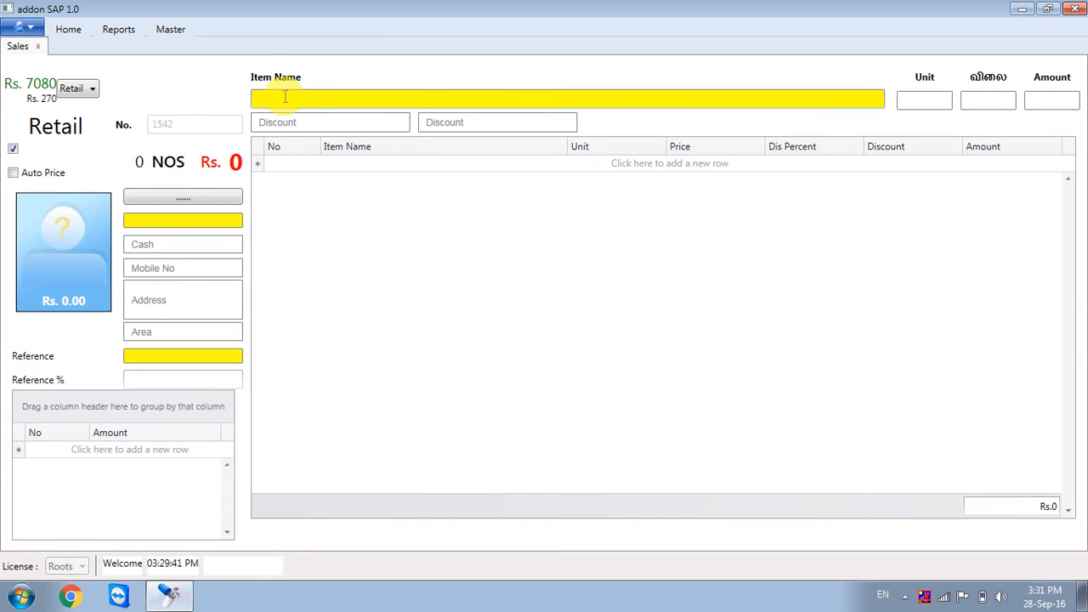
- Add 2 Kalayani Silk sareee at 470 and 2 Cotton Shirt Ramraj at 550 to the bill
type("k")
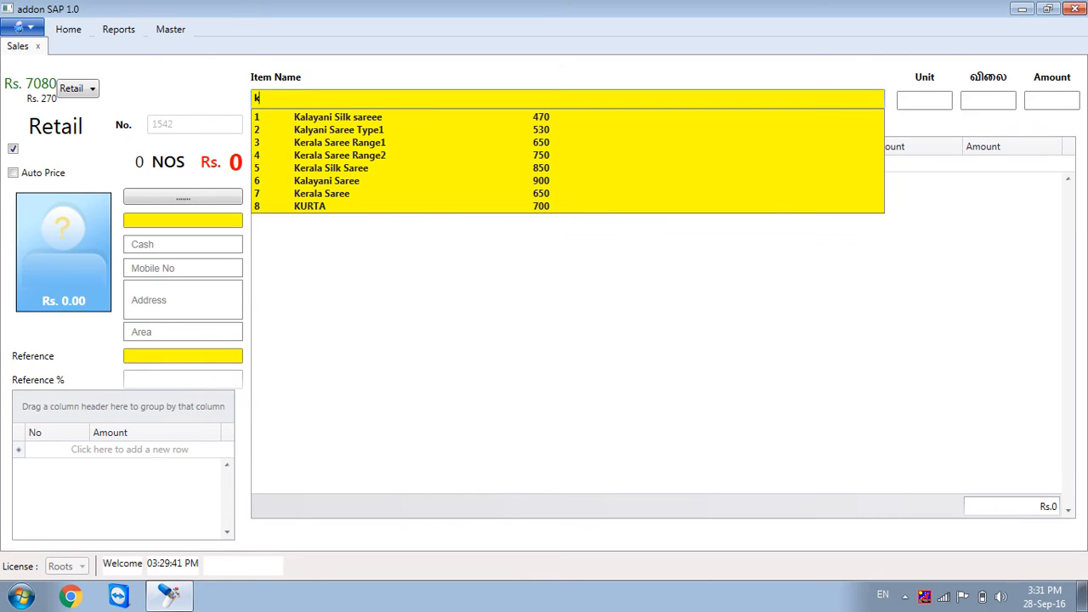
left_click(337, 116)
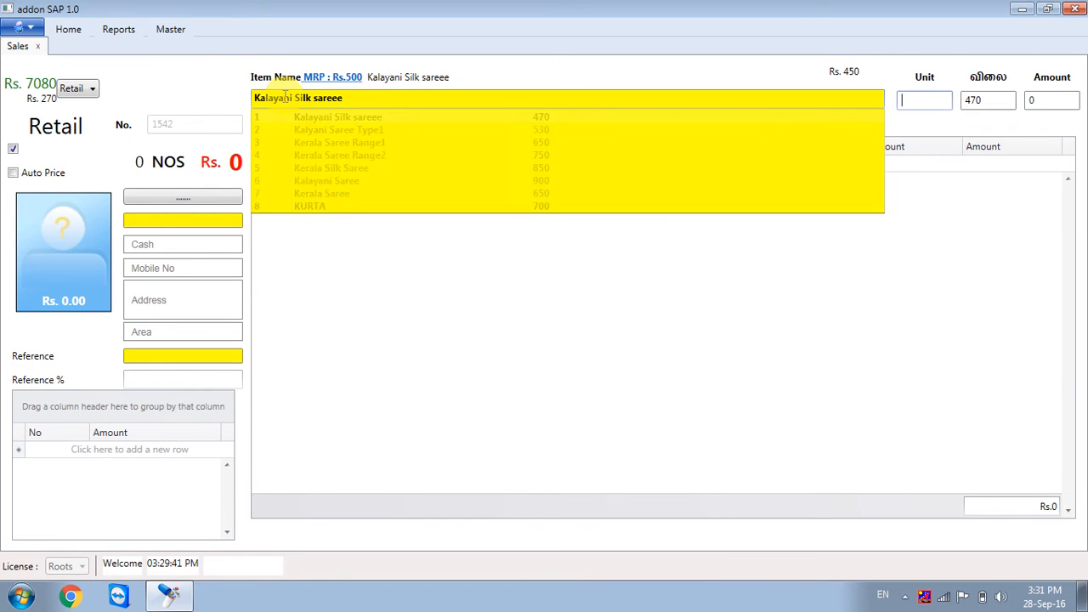
type("2")
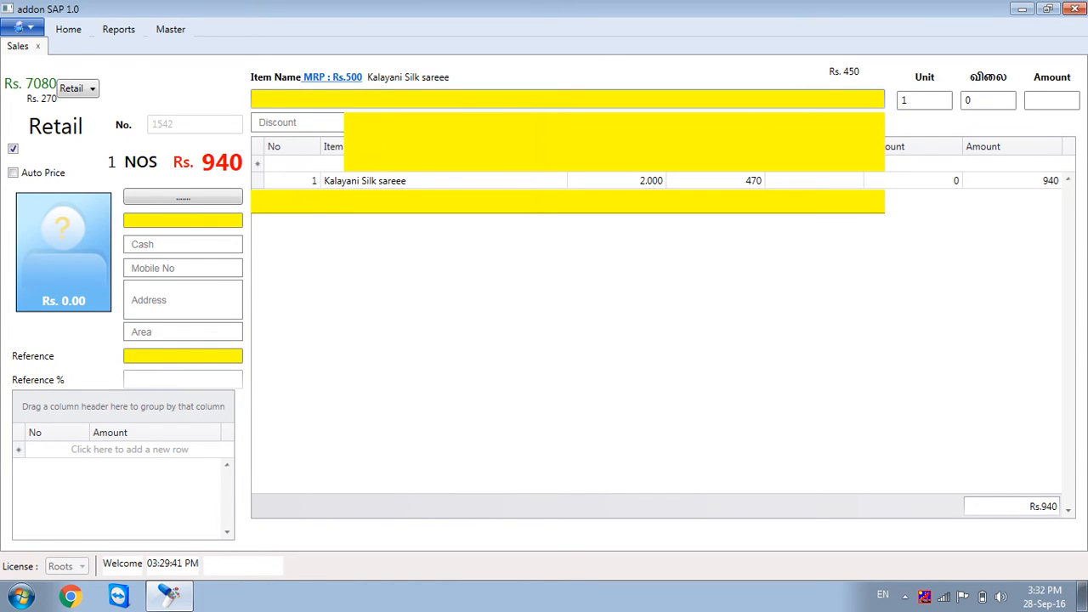
type("co")
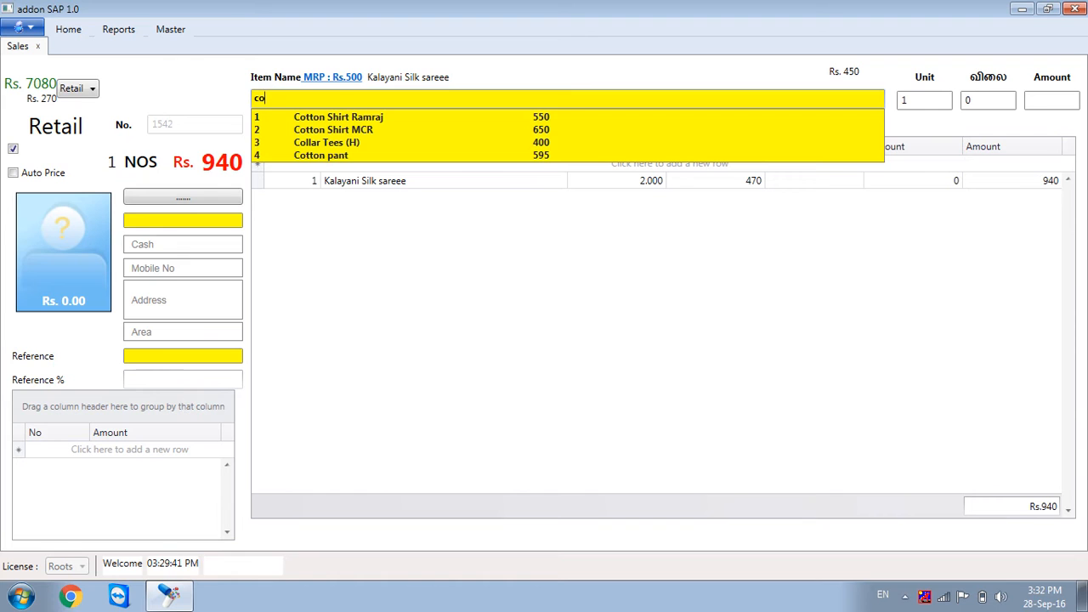
left_click(337, 116)
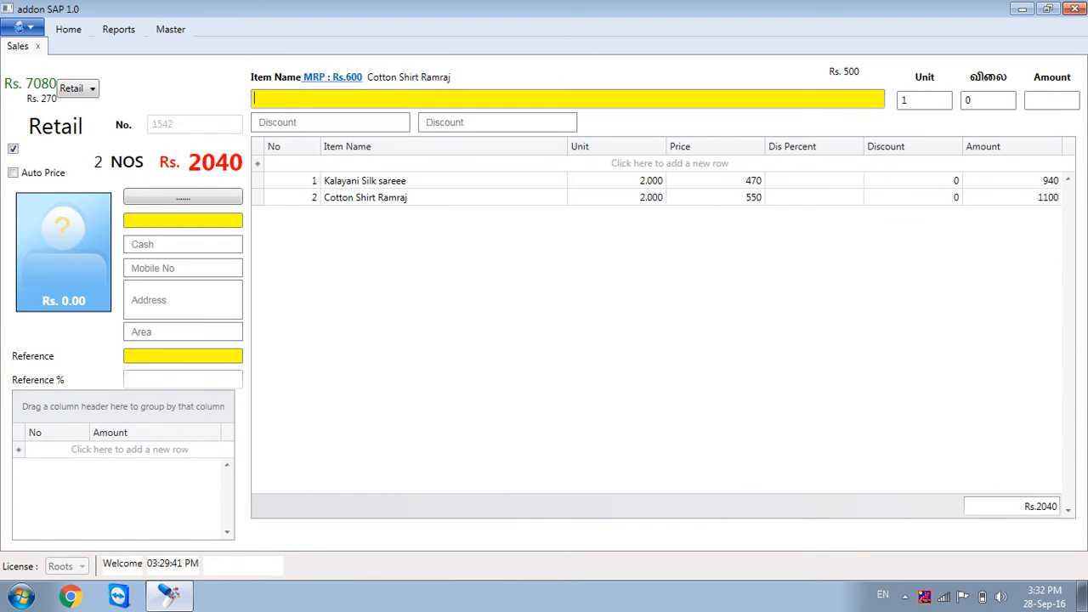
- Add 1 Cotton pant at 590 and 3 Kerala Saree at 650, bringing the bill to Rs.4580
type("c")
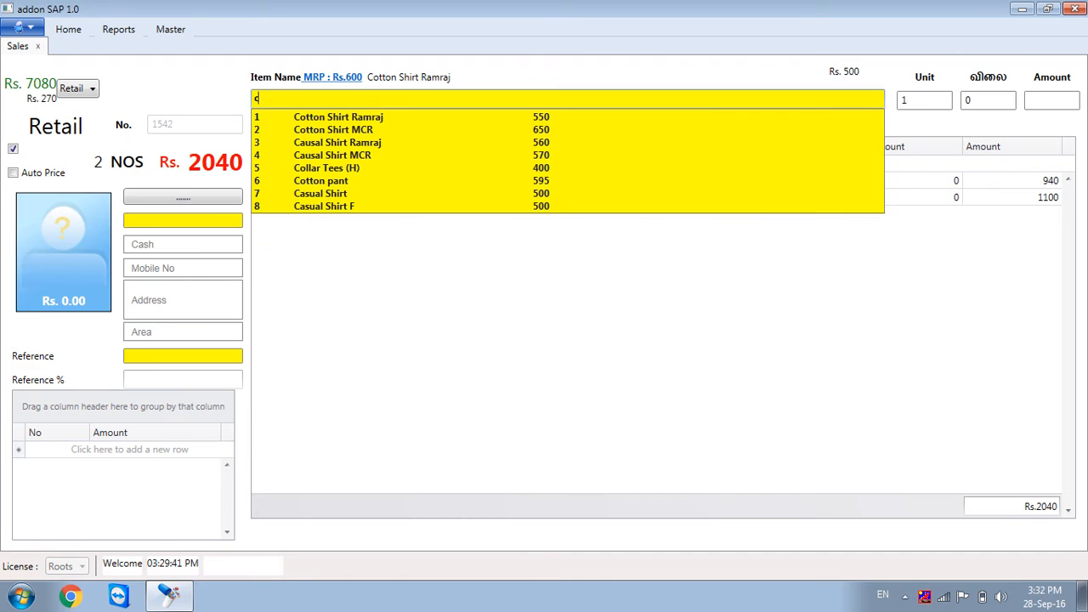
left_click(320, 180)
type("590")
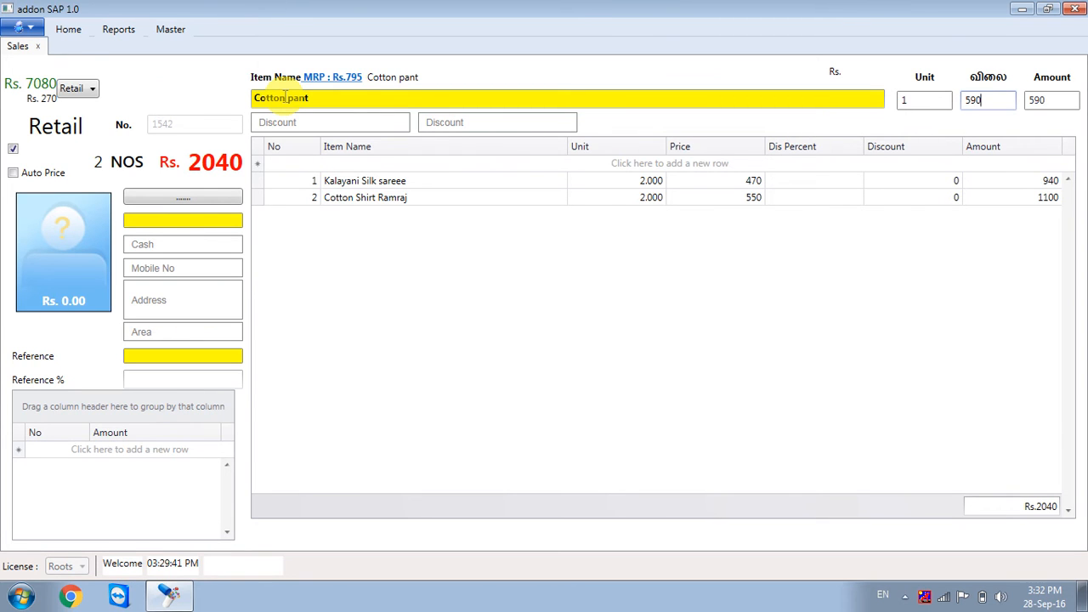
type("k")
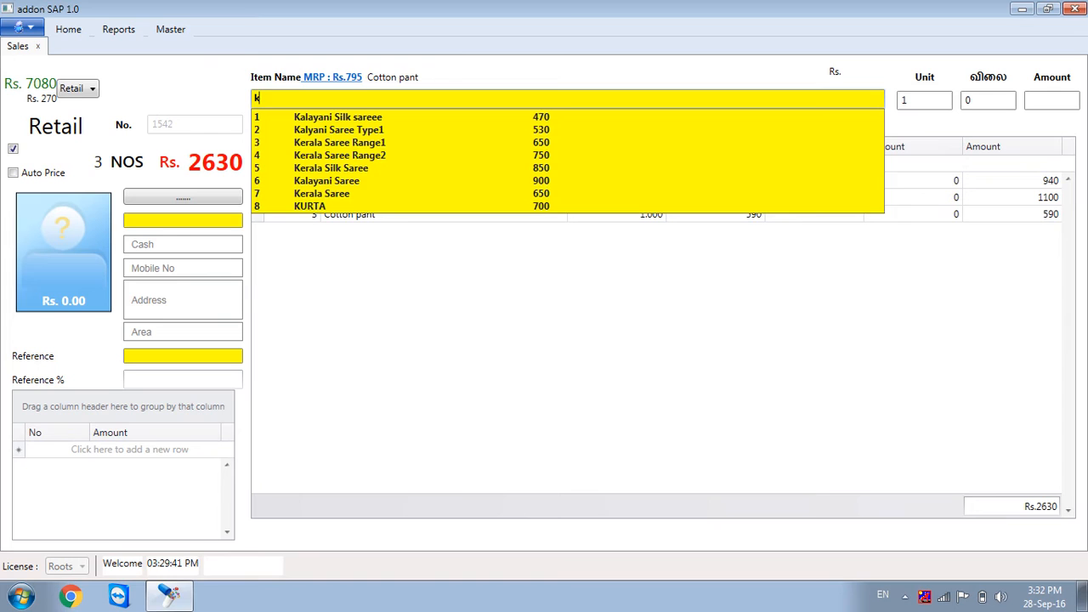
type("Kerala Saree")
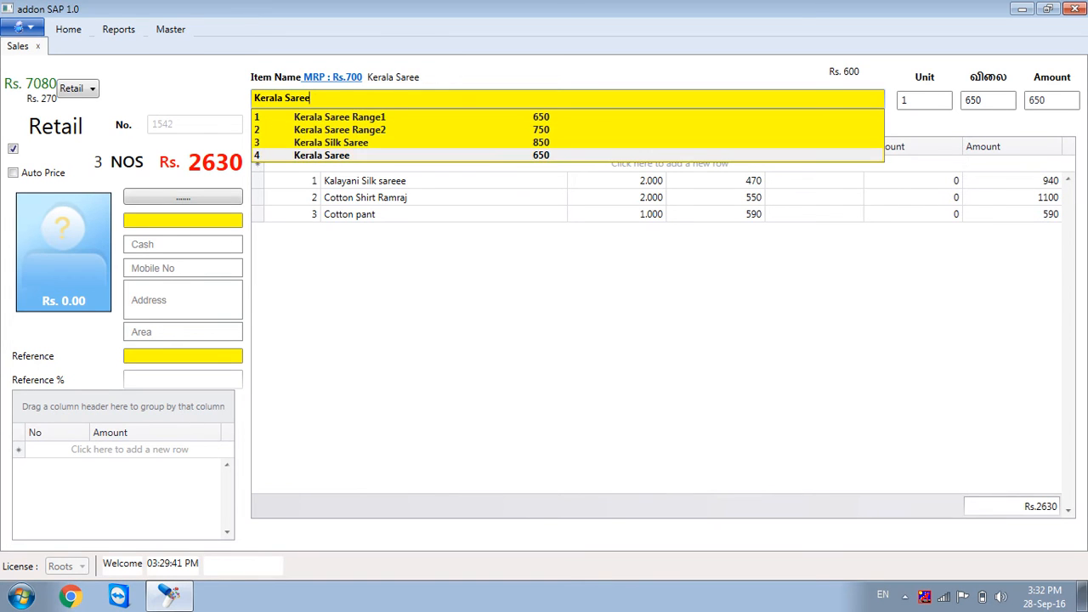
left_click(321, 155)
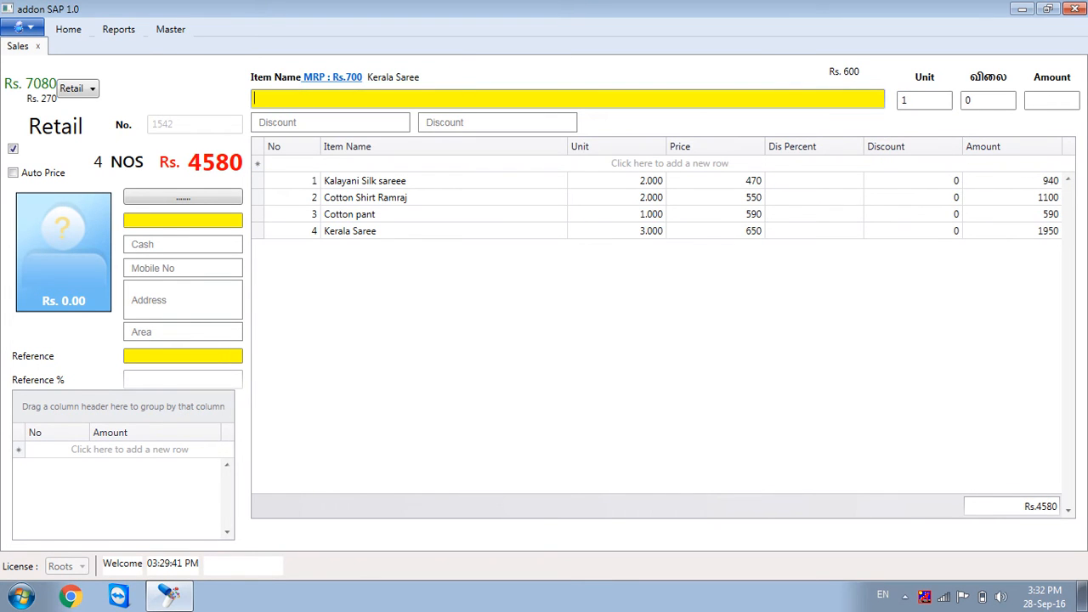
- Add Jean Shirt Levis, Formal Shirt F and Shirt bit Range1 to the bill
type("j")
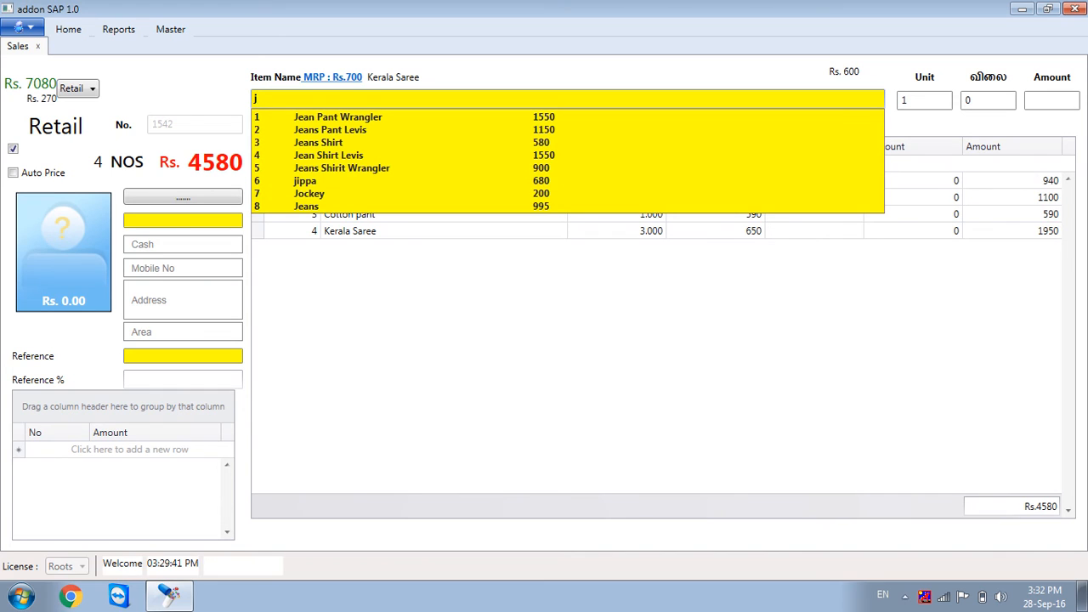
left_click(329, 155)
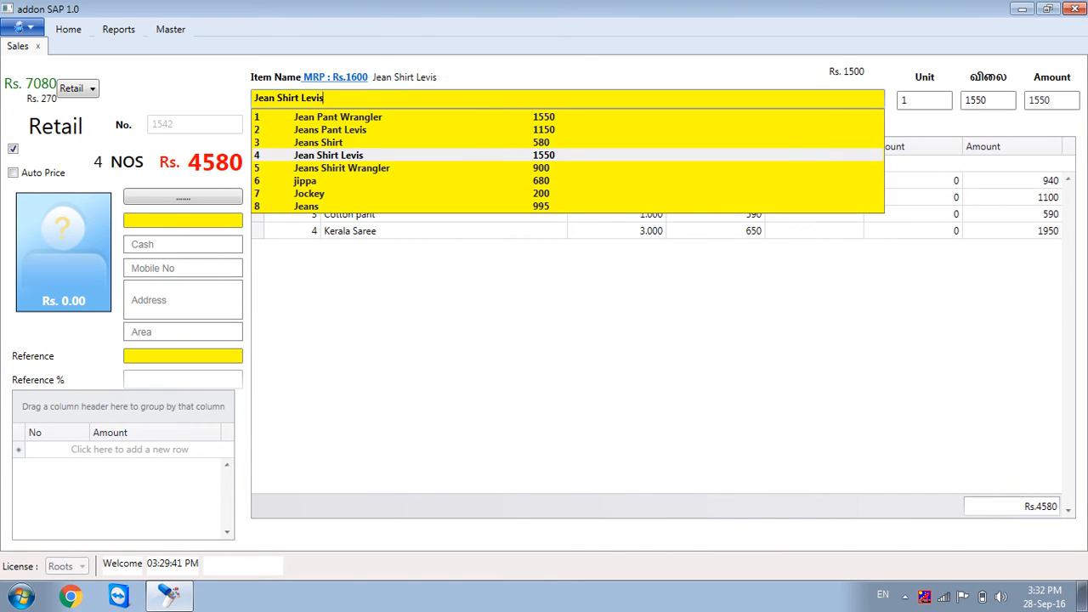
left_click(330, 154)
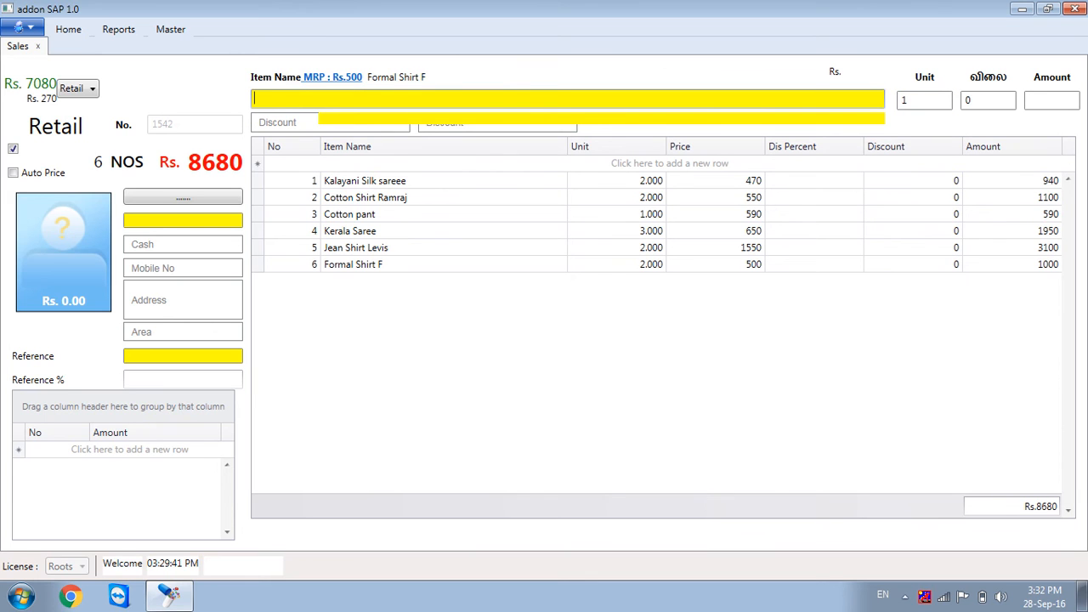
type("Shirt bit Range1")
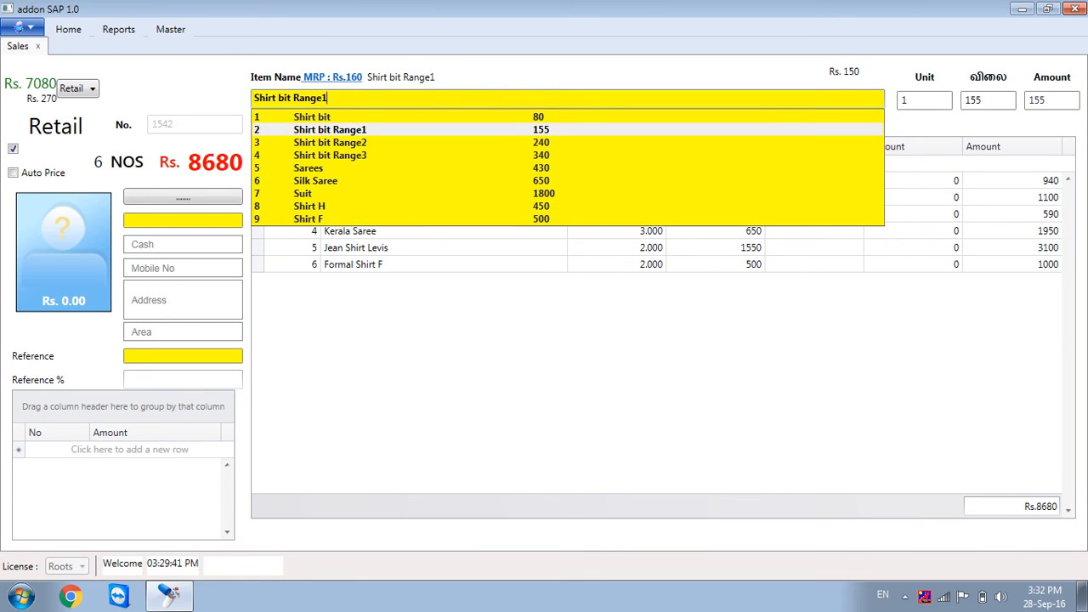
left_click(313, 115)
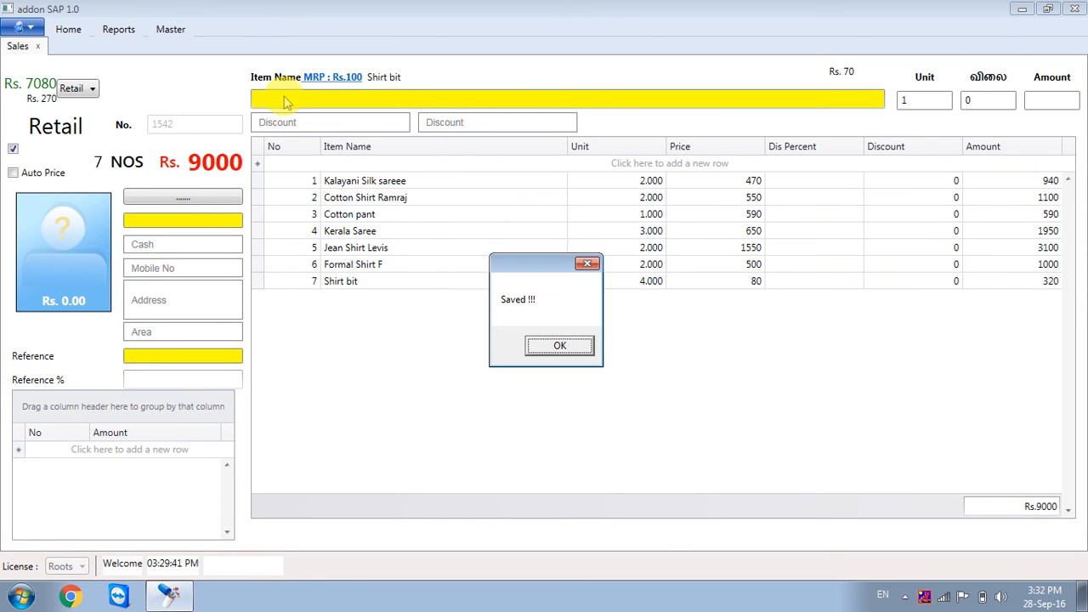
- Save the seven-item Rs.9000 bill and acknowledge the Saved message
left_click(559, 345)
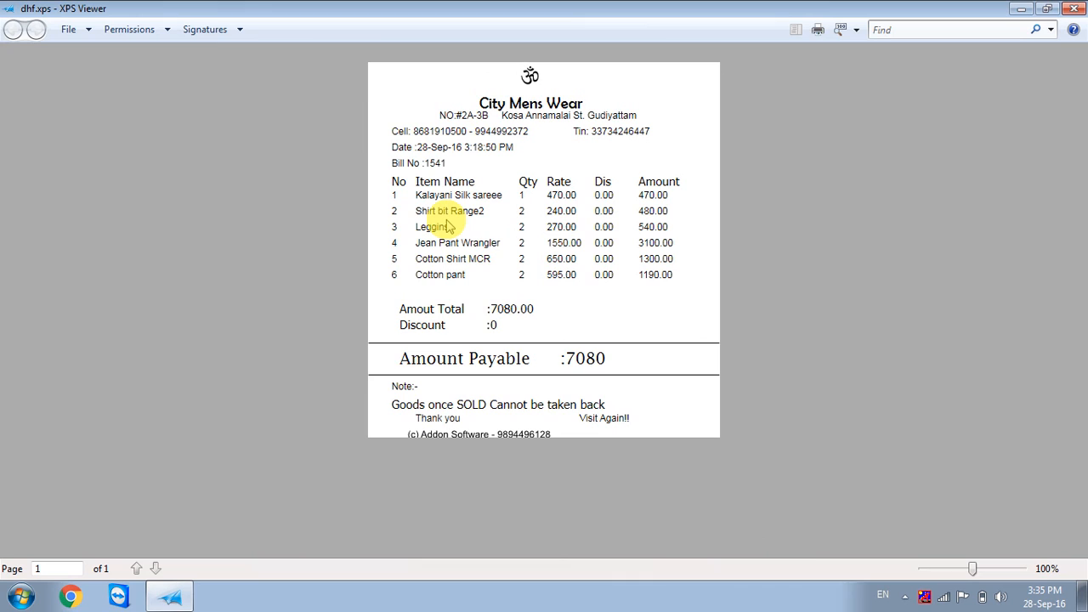